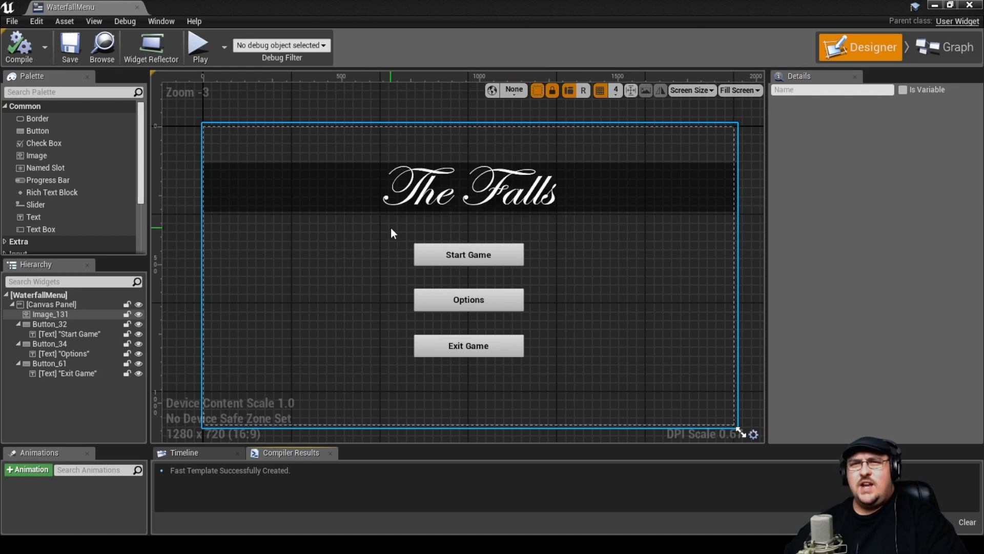
pyautogui.moveTo(491, 225)
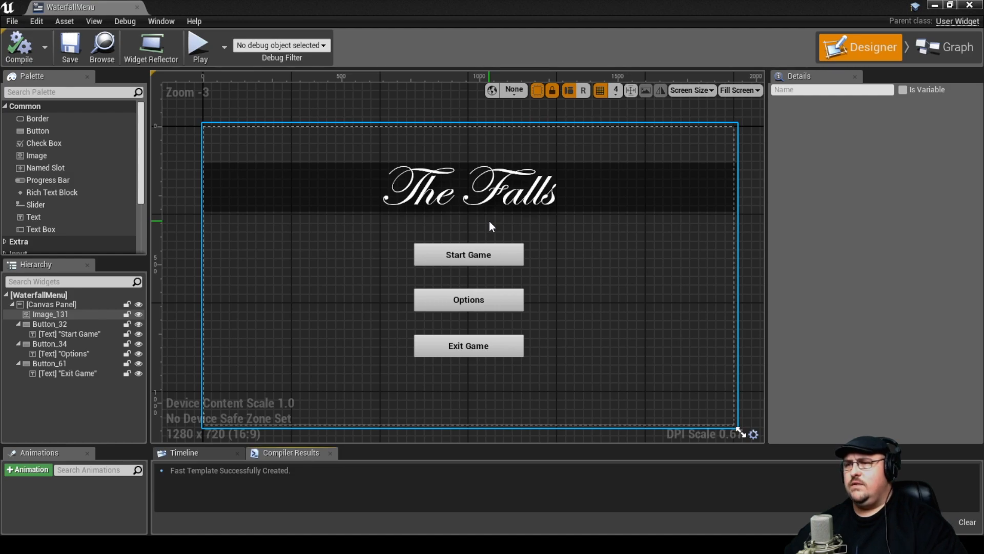
# Step: Select the Start Game button and switch to the WaterfallMenu widget's Event Graph
pyautogui.click(468, 254)
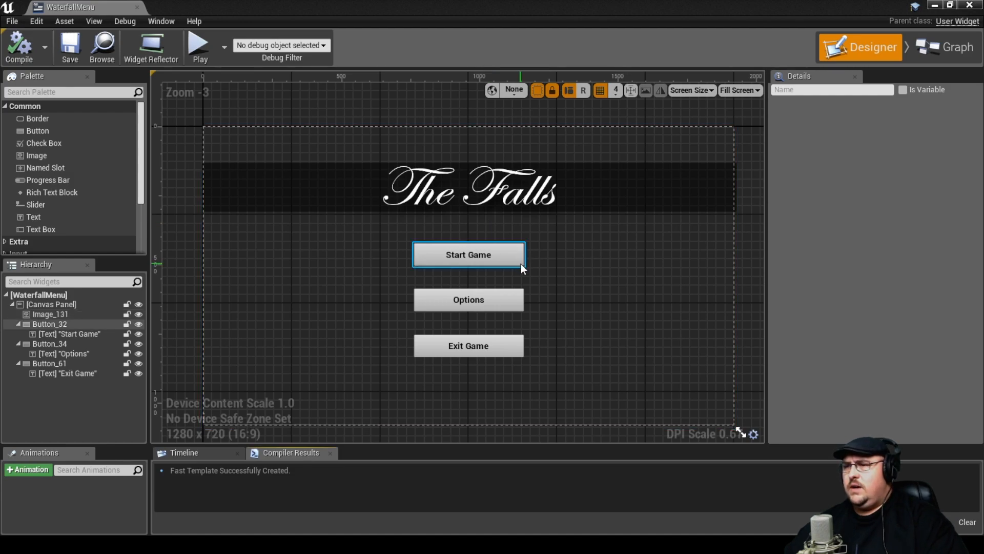
pyautogui.click(953, 46)
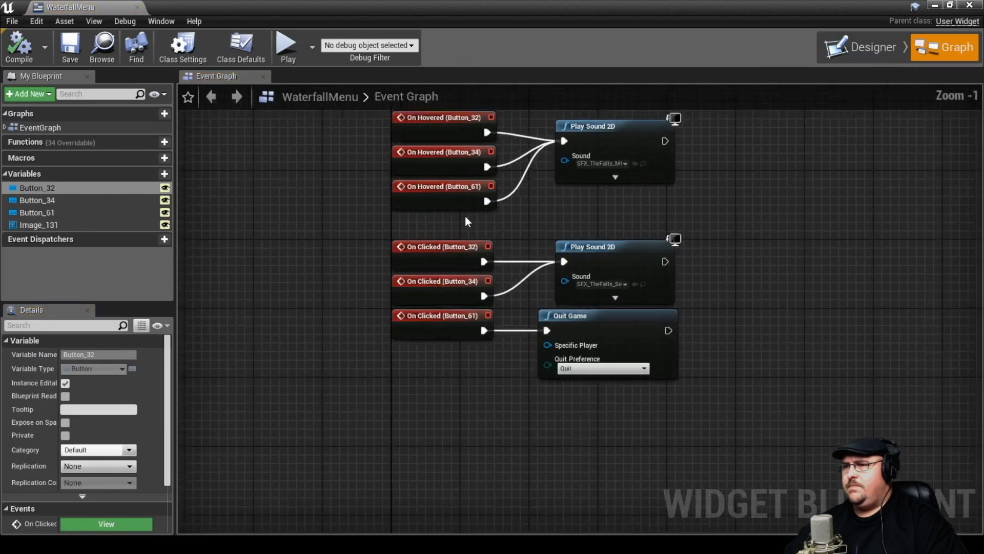
pyautogui.scroll(3)
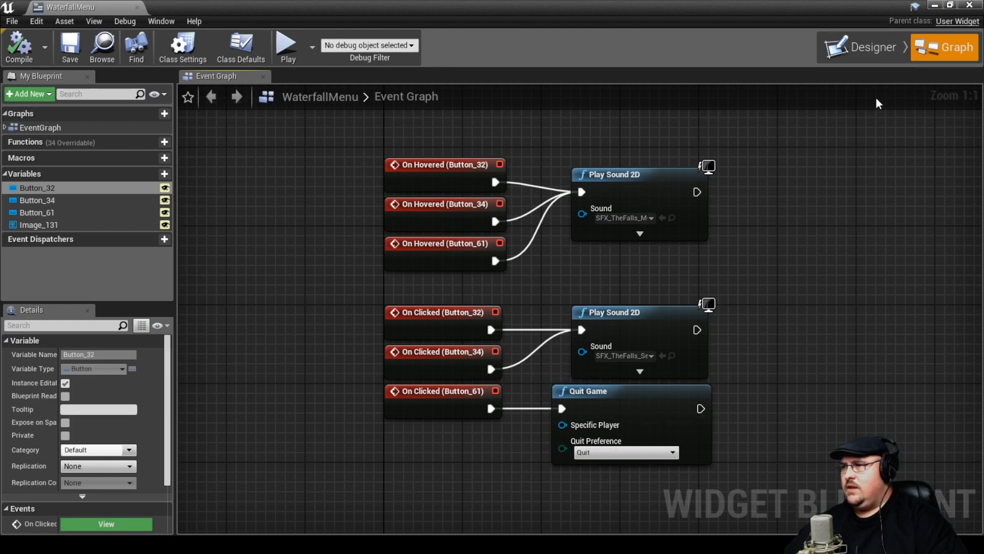
pyautogui.click(286, 47)
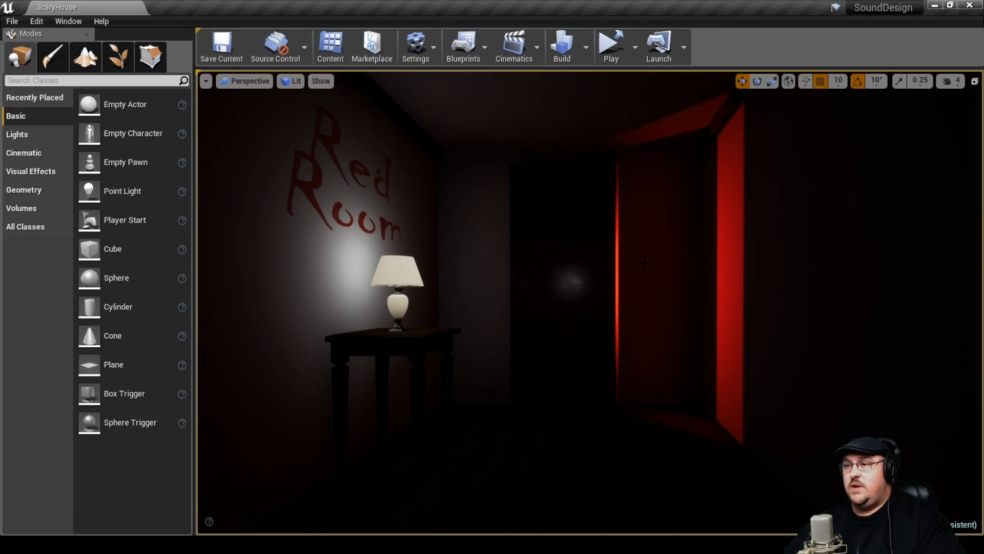
pyautogui.moveTo(348, 169)
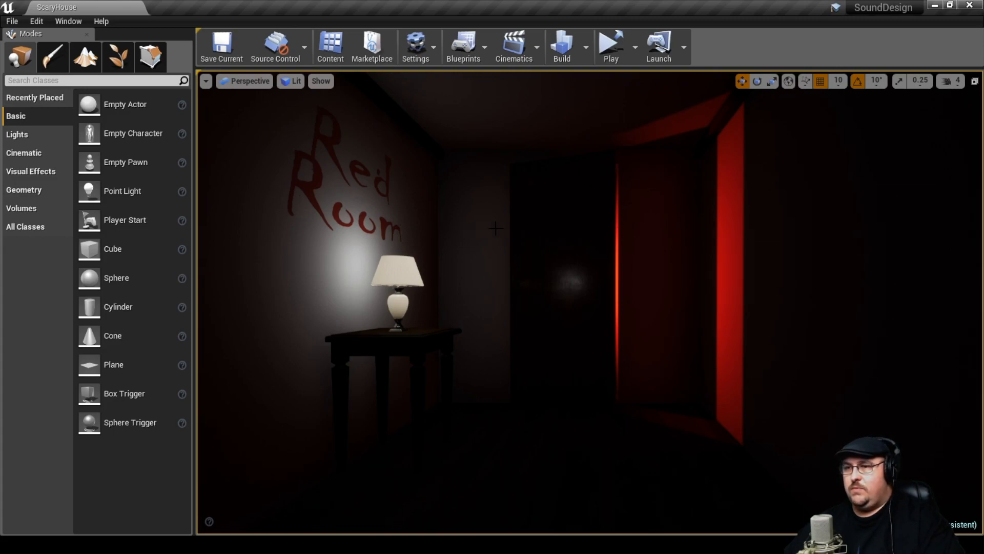
# Step: Switch the ScaryHouse viewport from Unlit to Lit to reveal the Red Room corridor
pyautogui.click(290, 81)
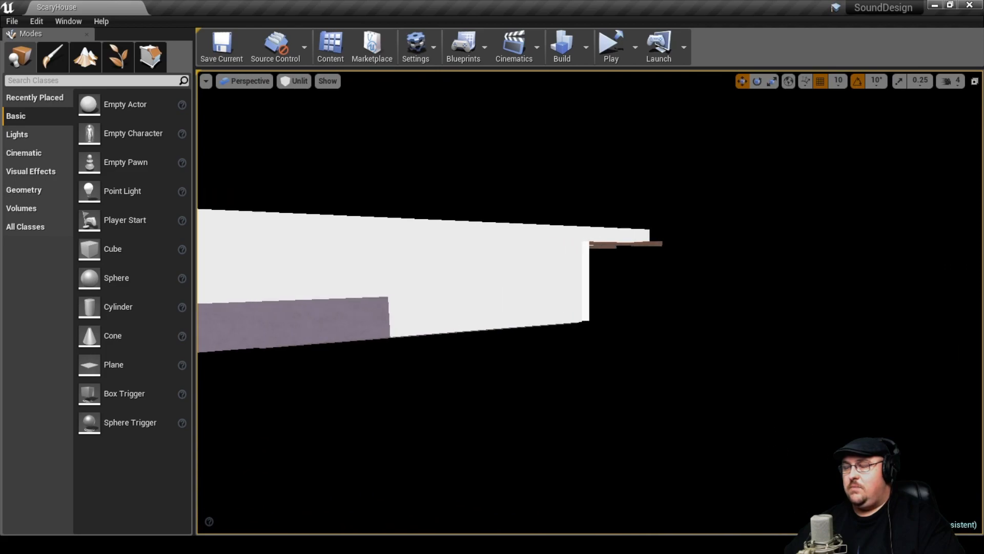
pyautogui.click(294, 81)
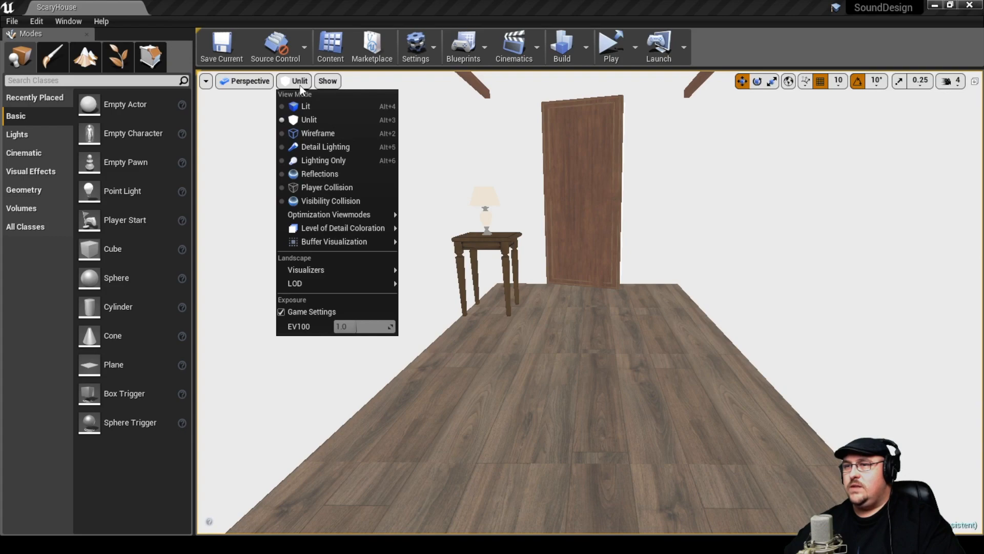
pyautogui.click(306, 105)
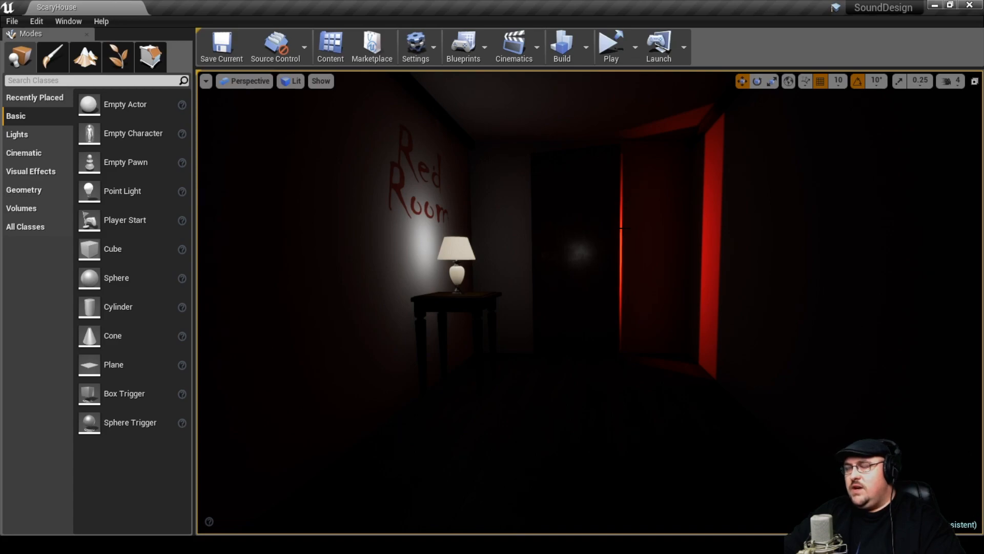
# Step: Play the ScaryHouse level to preview its Start Game, Options and Exit Game menu
pyautogui.click(609, 46)
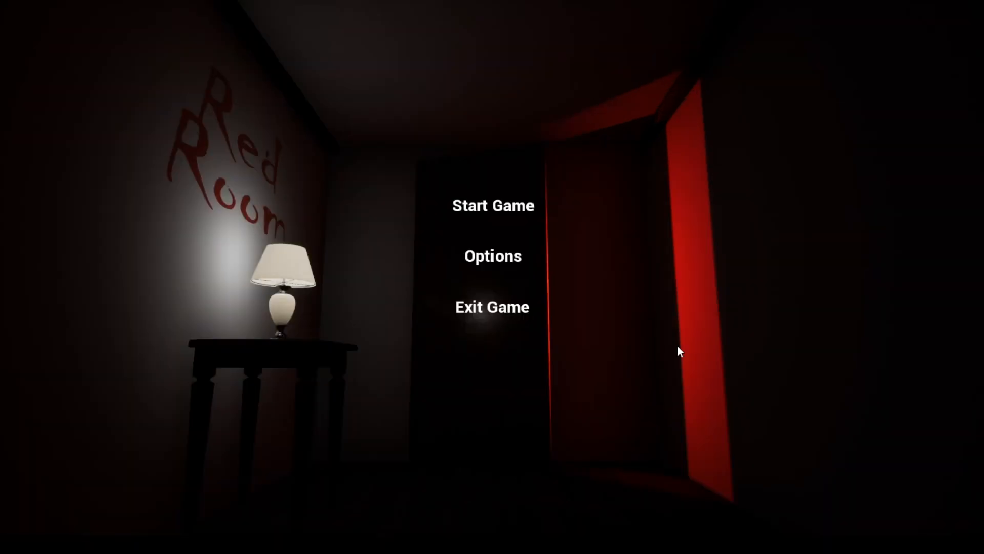
pyautogui.moveTo(508, 213)
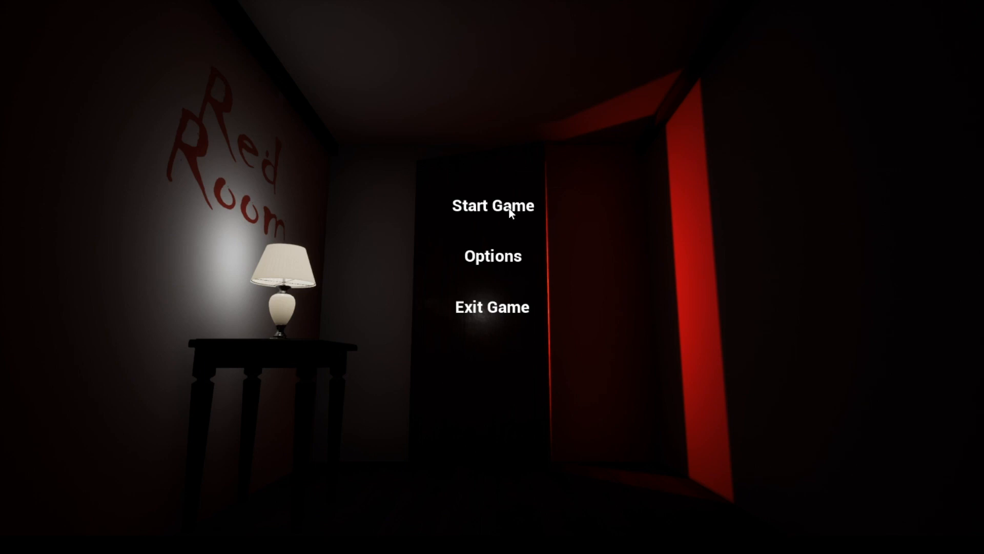
pyautogui.moveTo(493, 324)
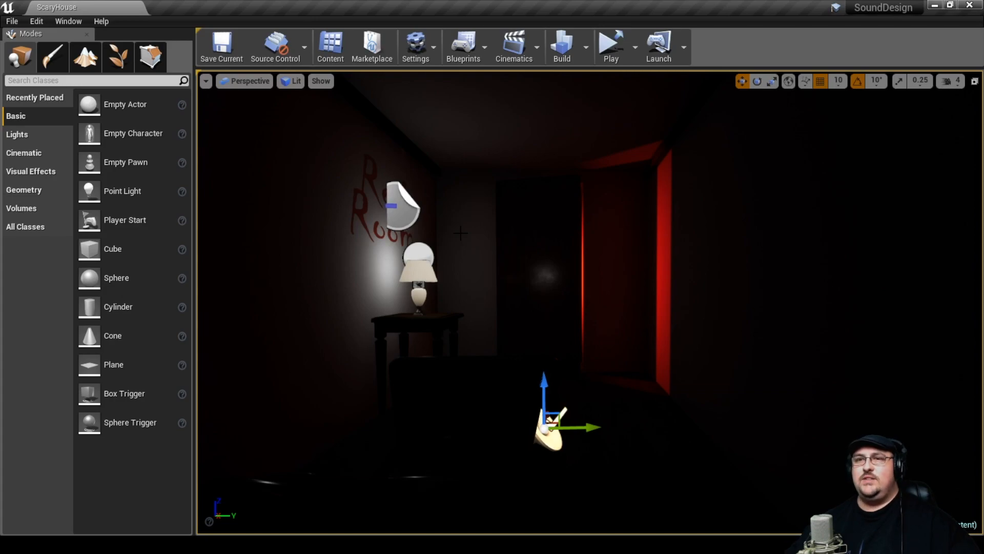
# Step: Play the ScaryHouse level again to test the Red Room main menu
pyautogui.click(609, 46)
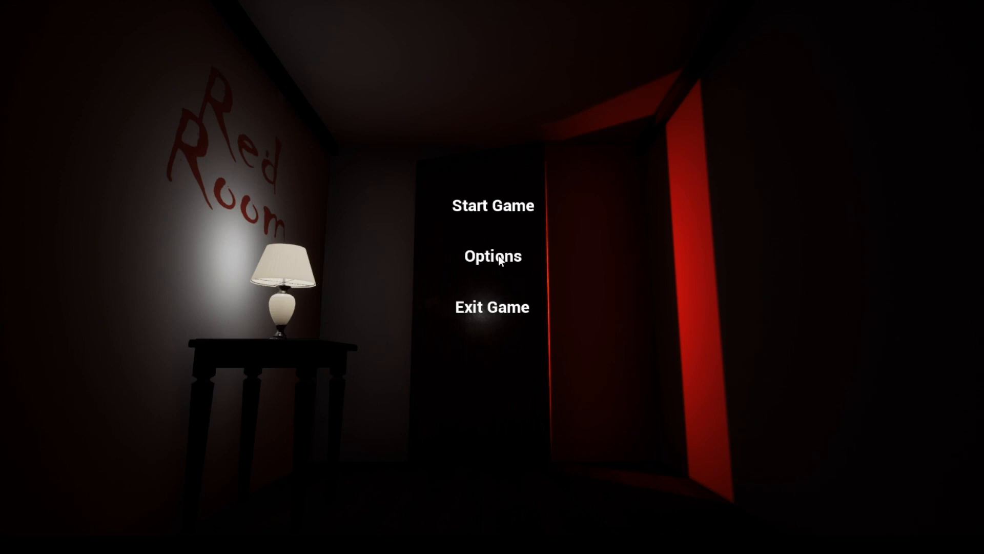